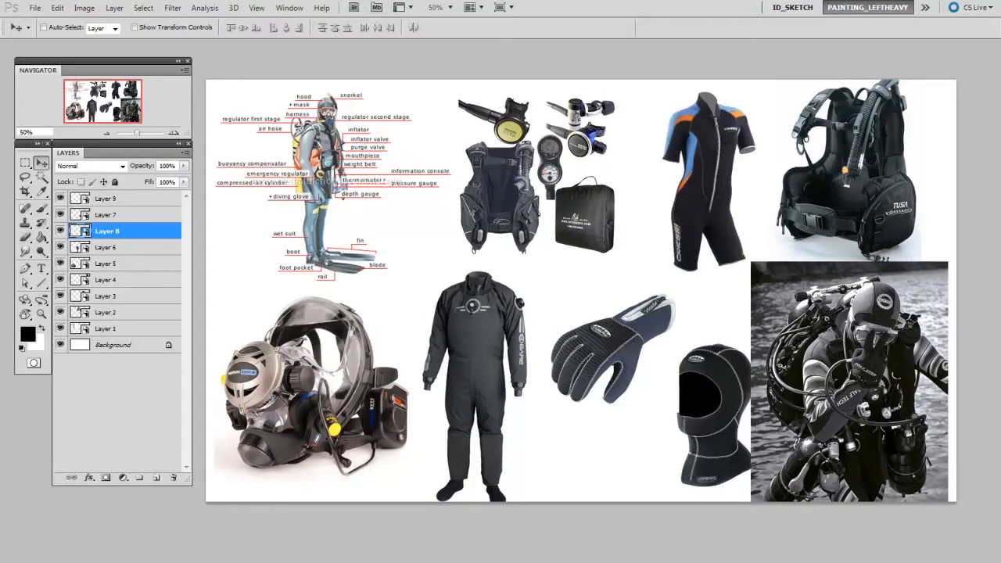
Select a photo layer on the dive gear board to begin repositioning the drysuit, glove and hood images.
{"action": "left_click", "coordinate": [106, 247]}
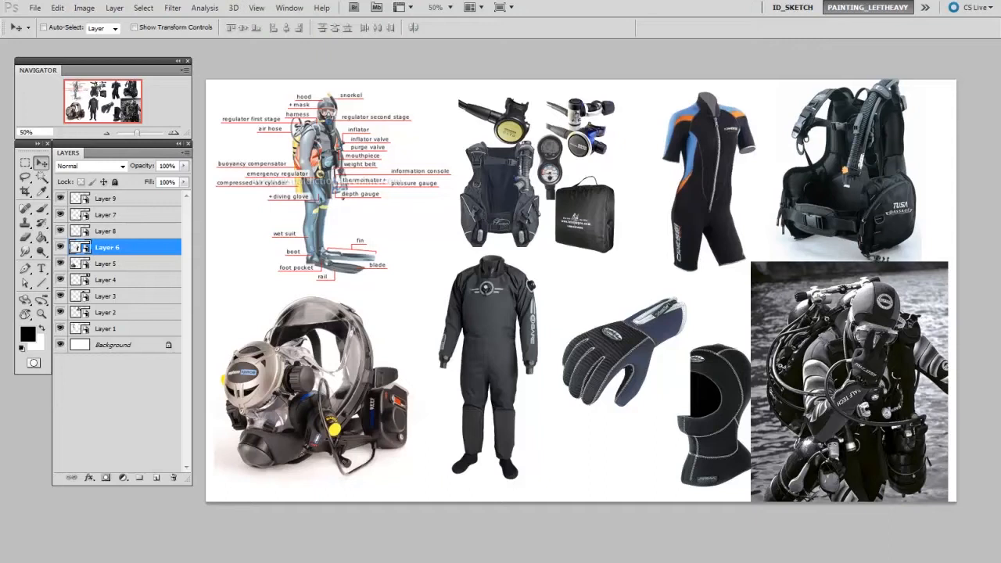
{"action": "mouse_move", "coordinate": [436, 467]}
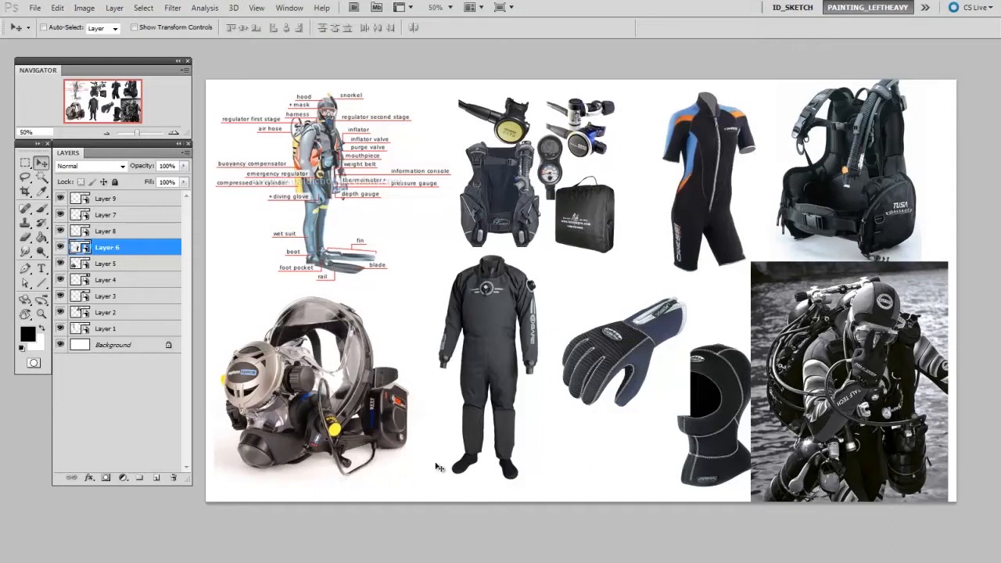
{"action": "mouse_move", "coordinate": [394, 426]}
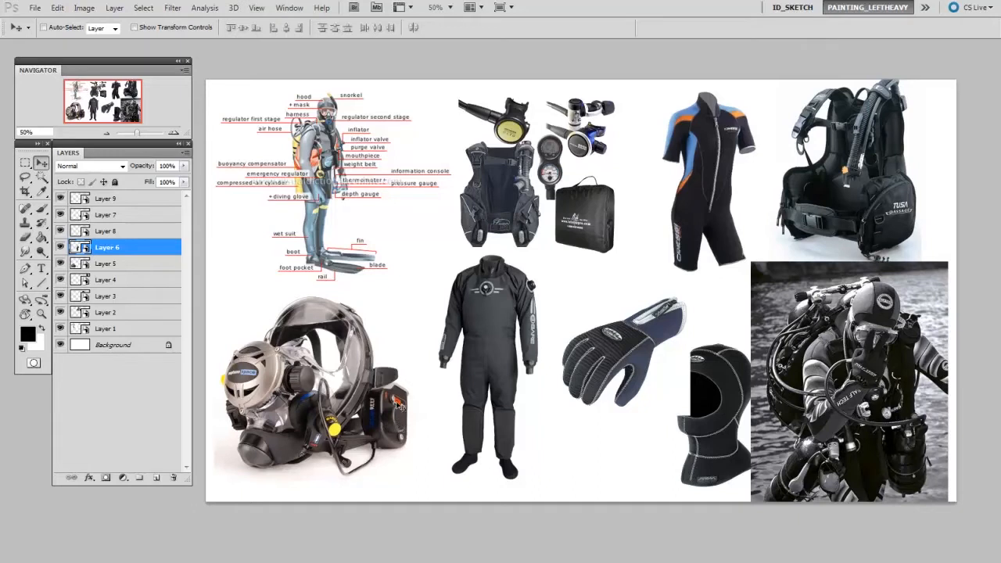
Select Layer 5, the full-face mask photo, in the Layers panel.
{"action": "left_click", "coordinate": [105, 262]}
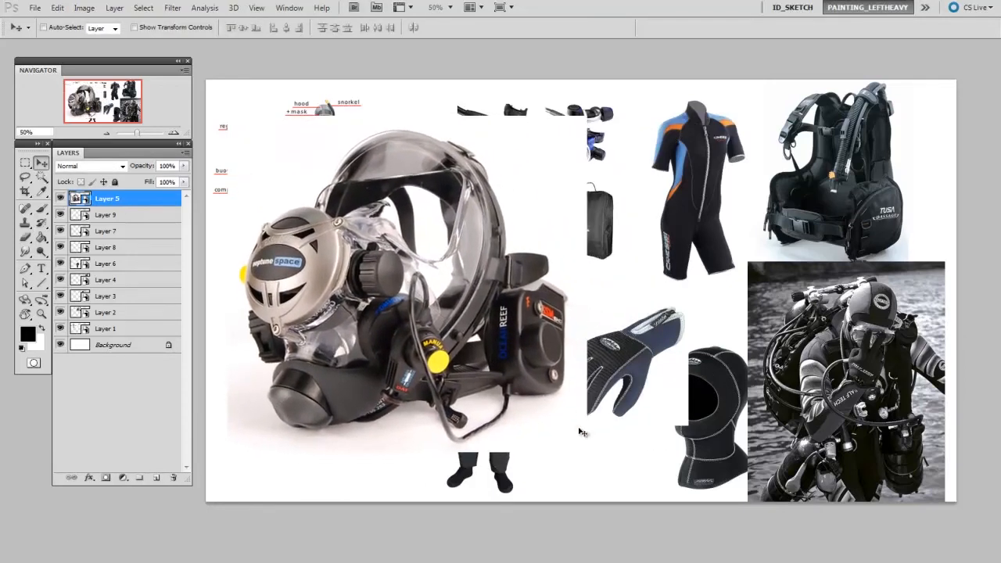
{"action": "mouse_move", "coordinate": [525, 543]}
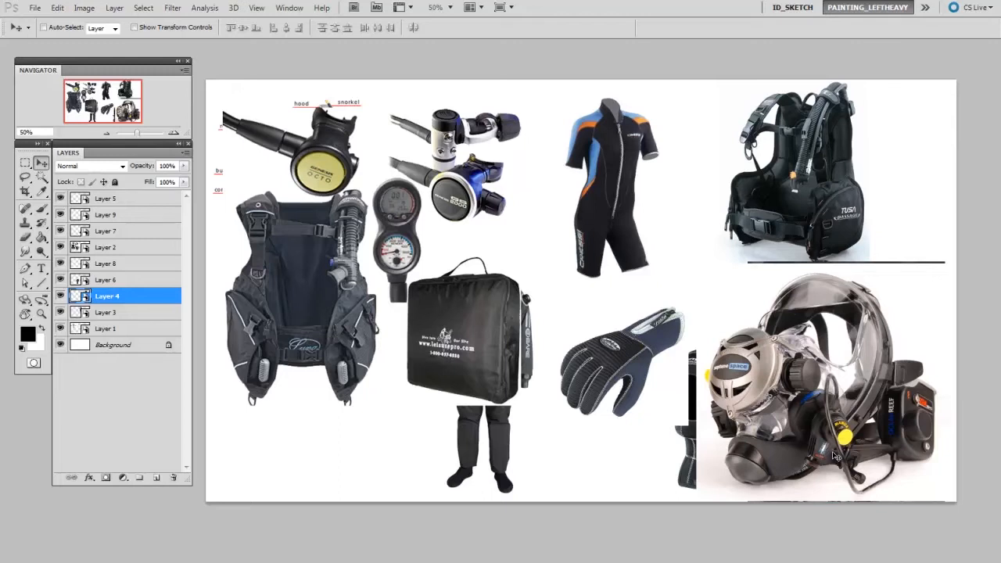
{"action": "mouse_move", "coordinate": [814, 465]}
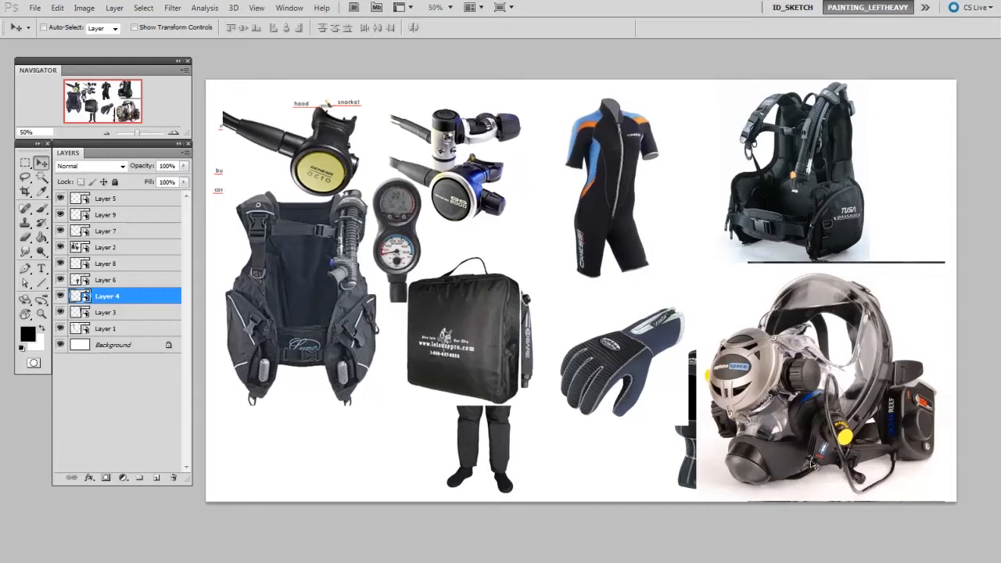
{"action": "mouse_move", "coordinate": [804, 471]}
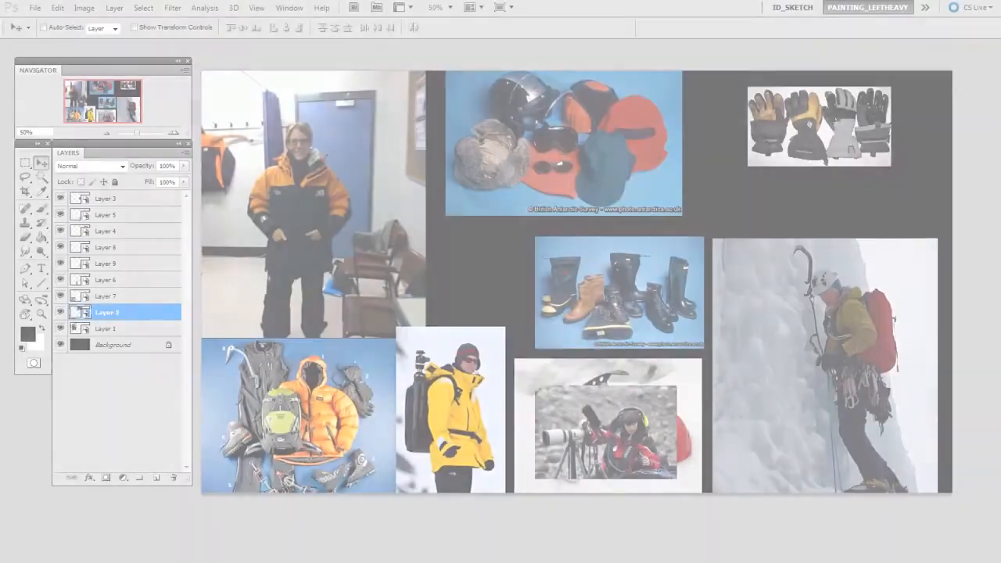
{"action": "left_click", "coordinate": [108, 312]}
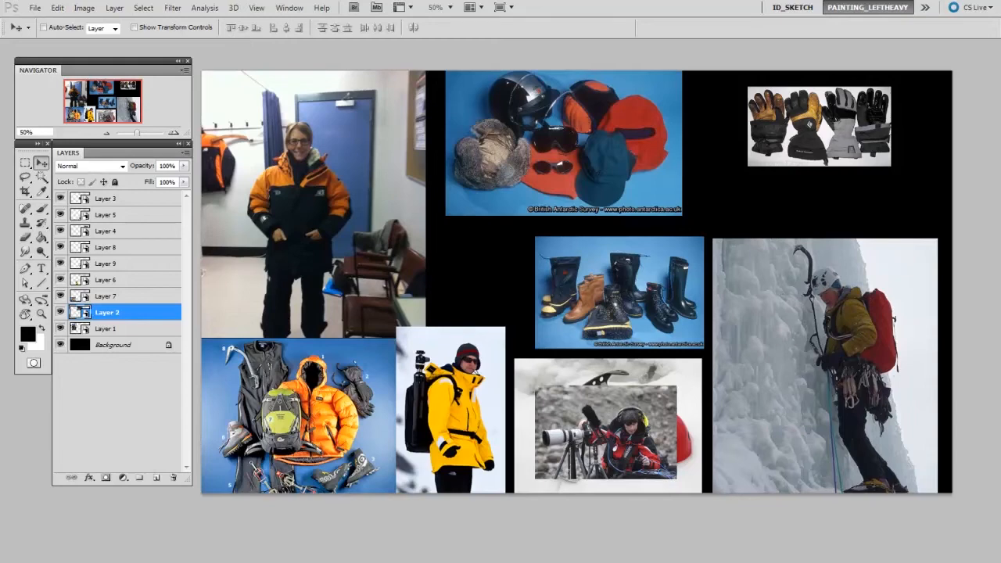
{"action": "mouse_move", "coordinate": [368, 221]}
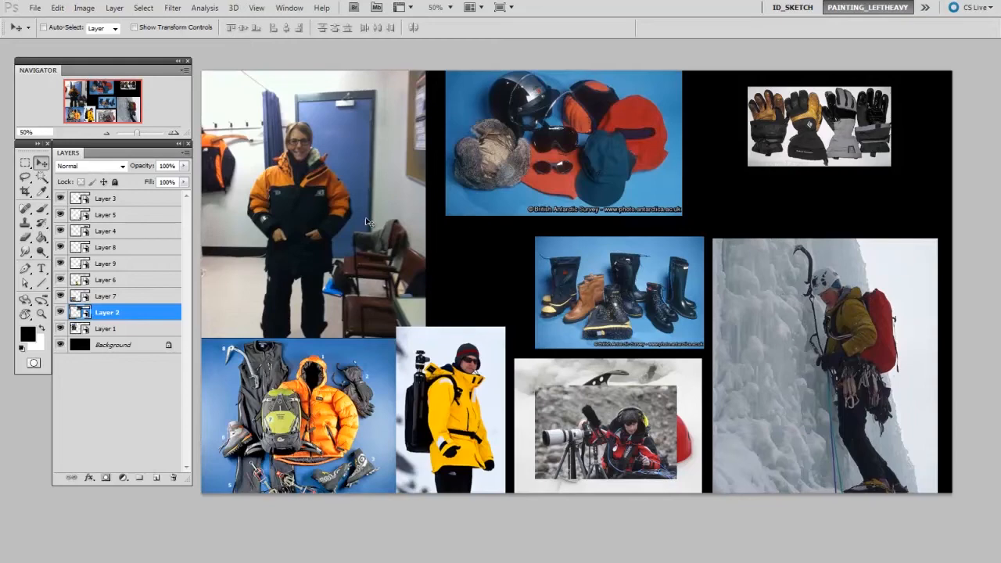